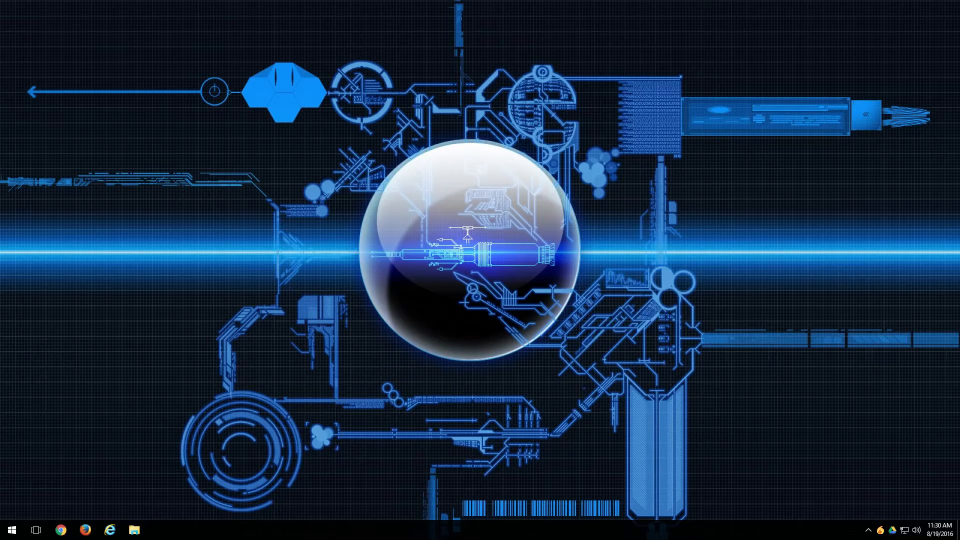
pyautogui.moveTo(9, 527)
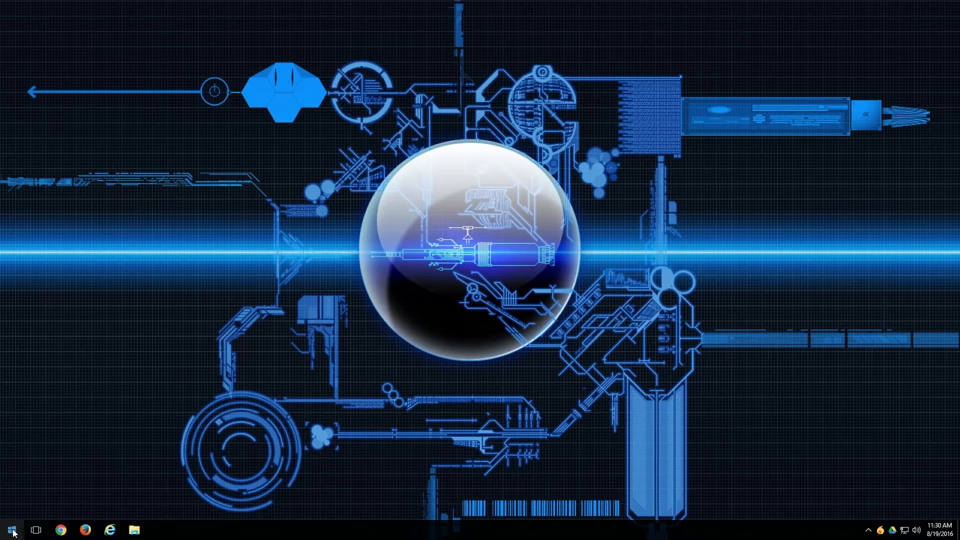
# Search Start for 'User Account' and launch 'Change User Account Control settings'
pyautogui.click(9, 529)
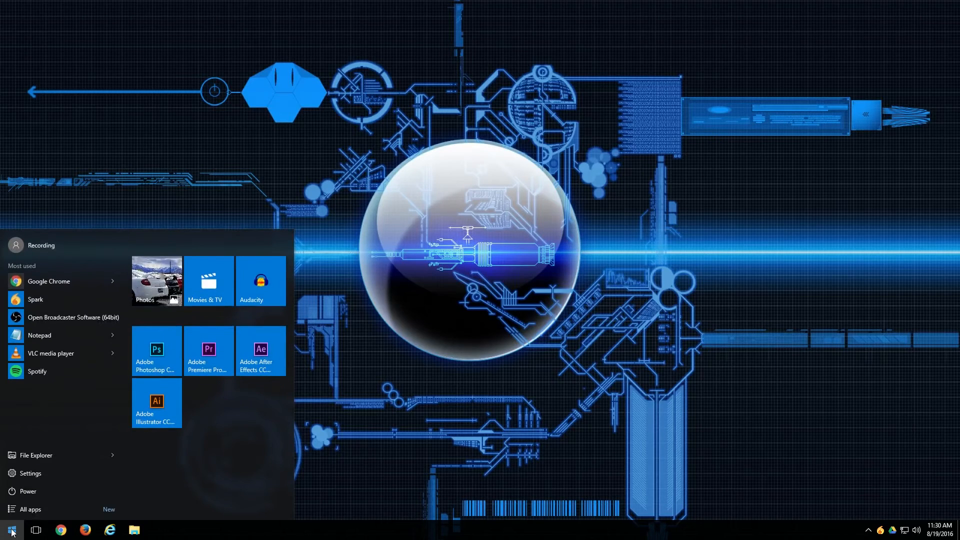
pyautogui.write('User')
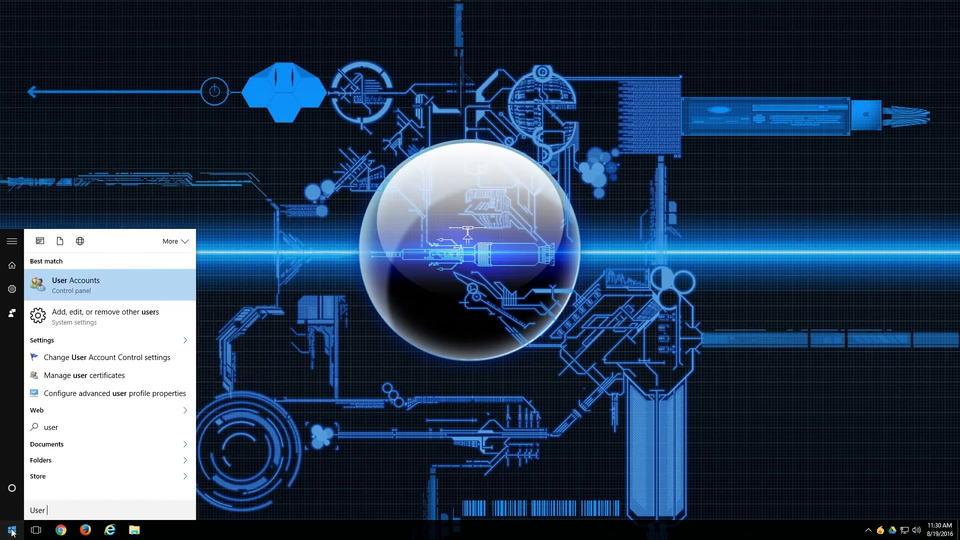
pyautogui.write('Account')
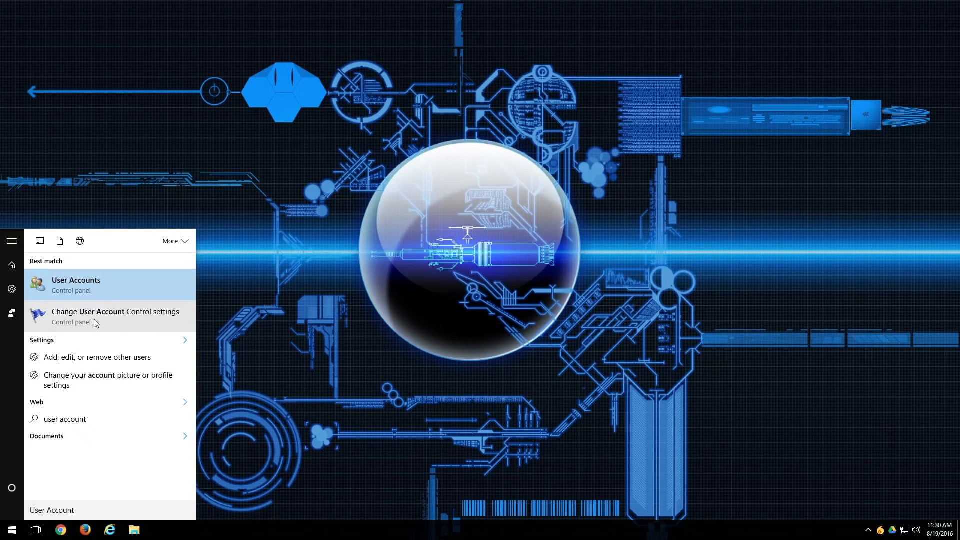
pyautogui.click(116, 317)
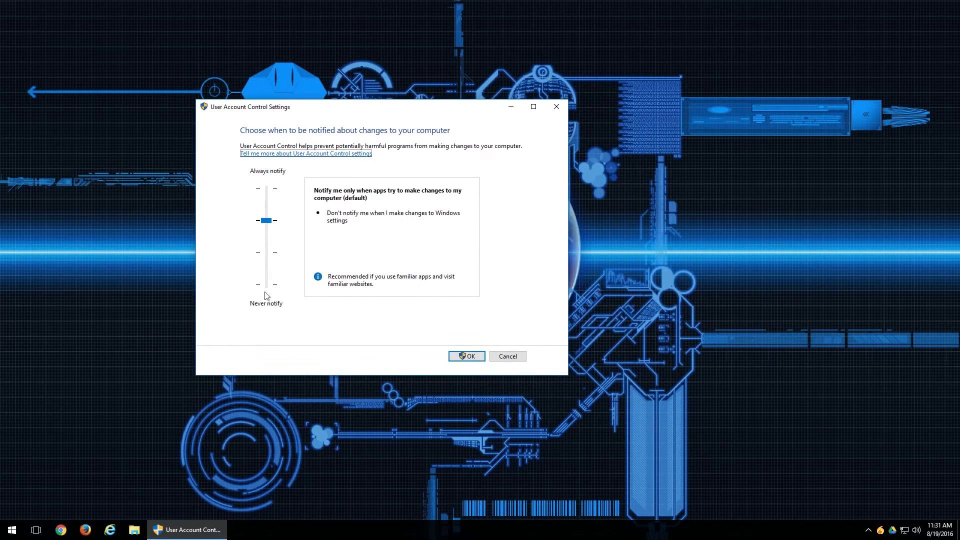
pyautogui.moveTo(314, 246)
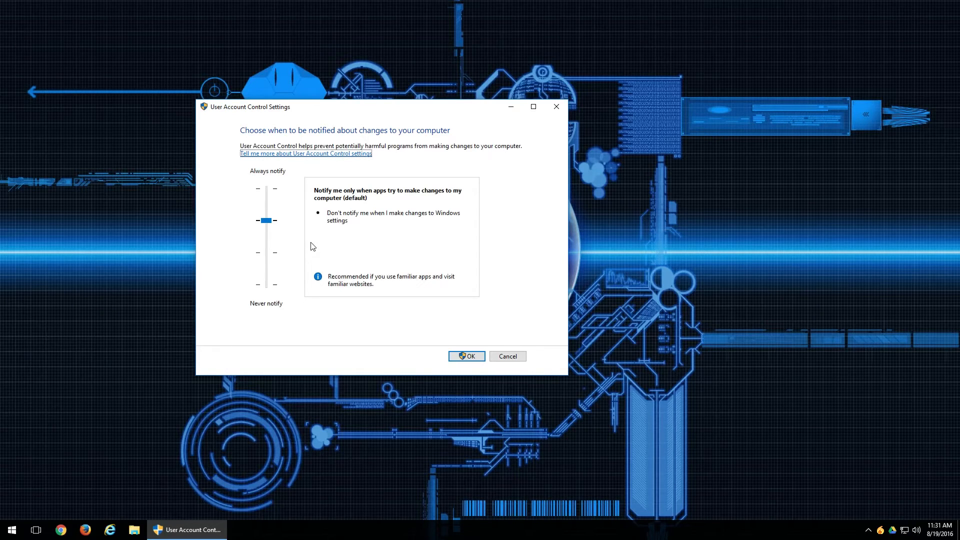
pyautogui.moveTo(292, 242)
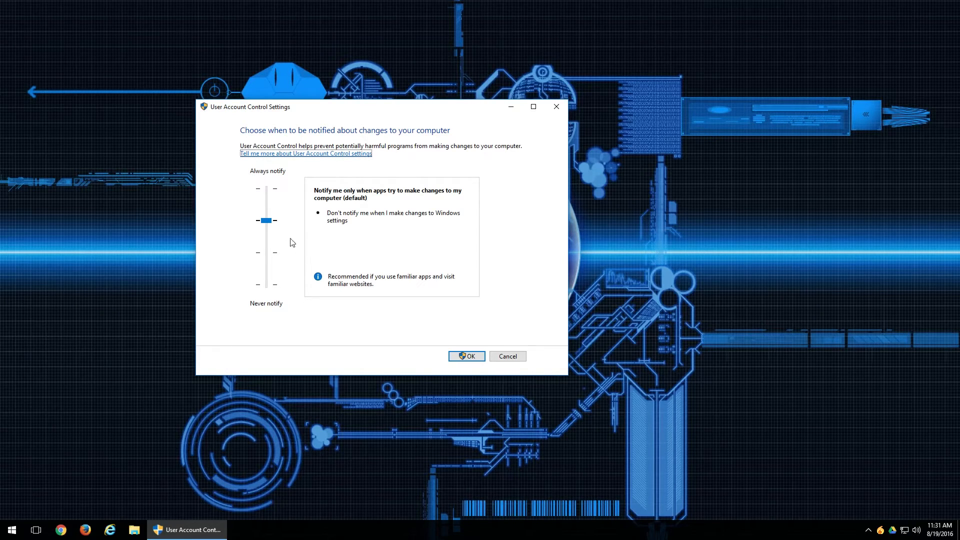
pyautogui.moveTo(271, 288)
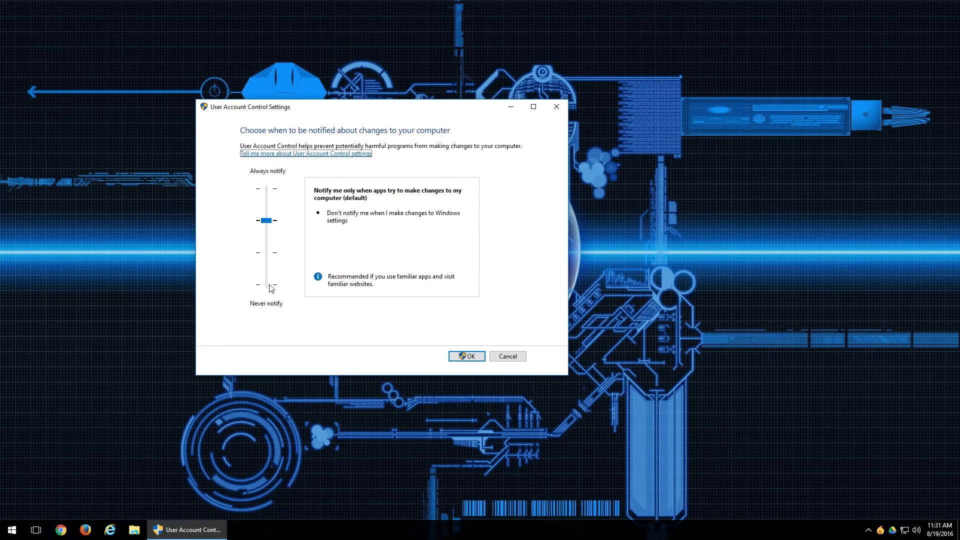
pyautogui.moveTo(267, 285)
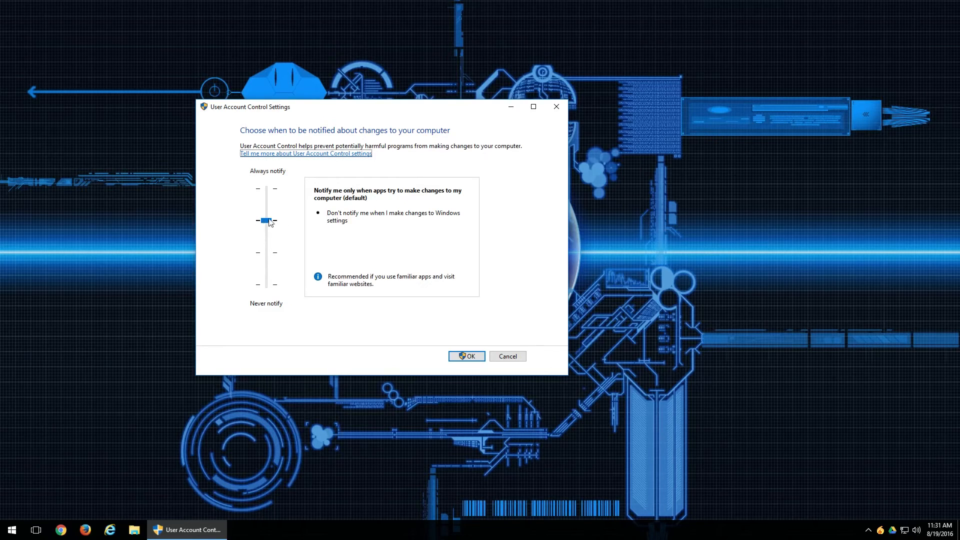
pyautogui.moveTo(257, 224)
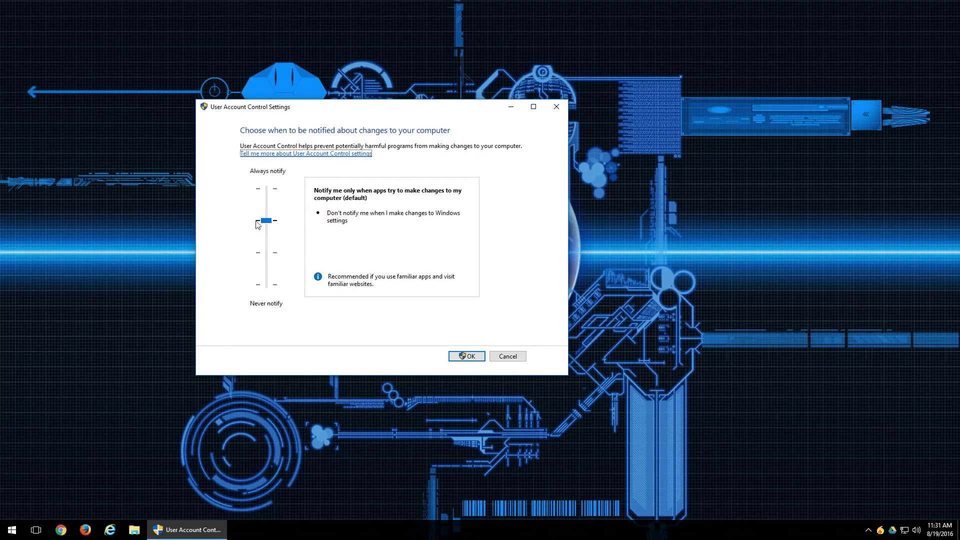
pyautogui.moveTo(463, 355)
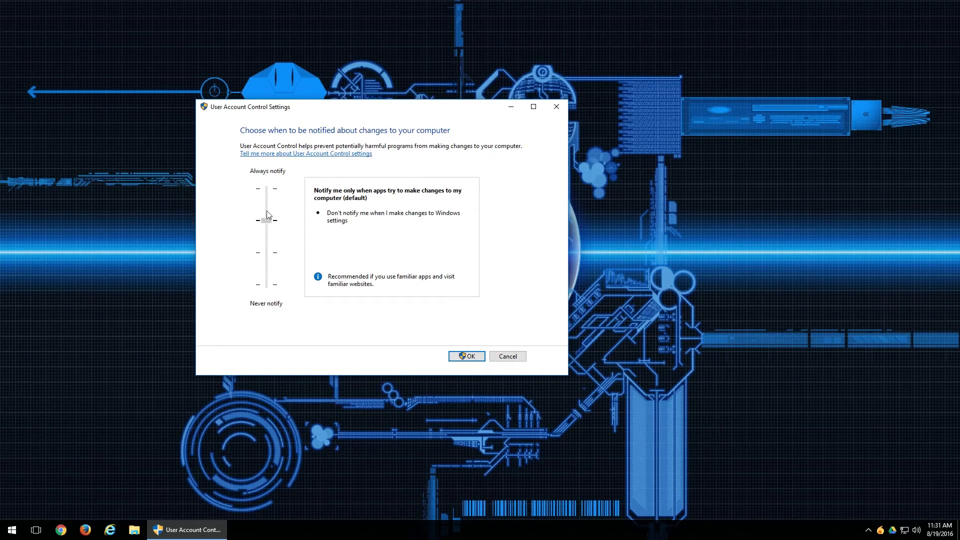
pyautogui.moveTo(265, 221); pyautogui.dragTo(265, 188)
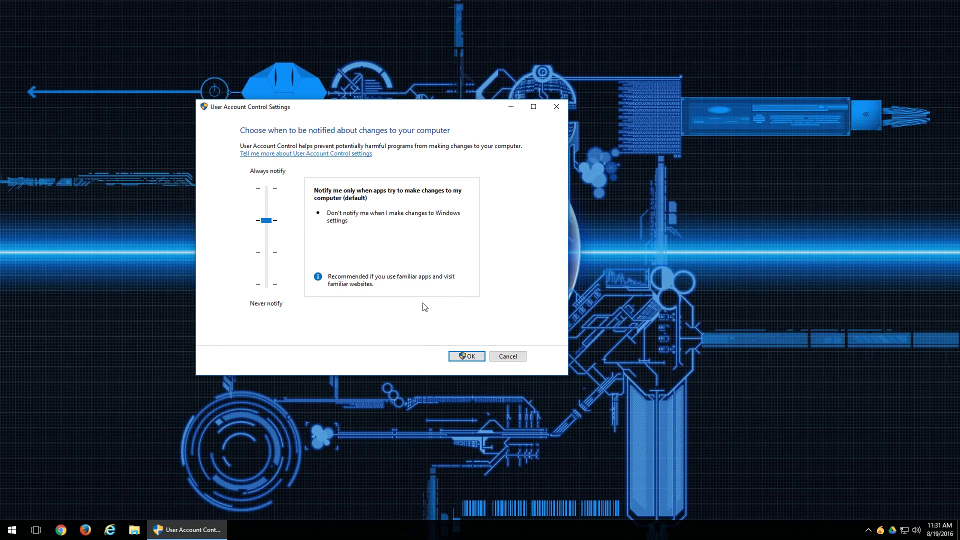
pyautogui.moveTo(415, 308)
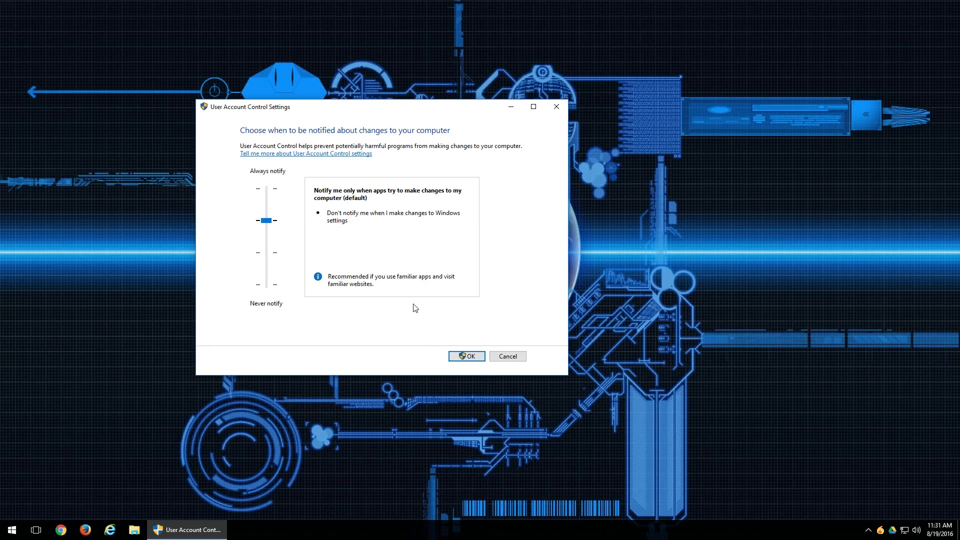